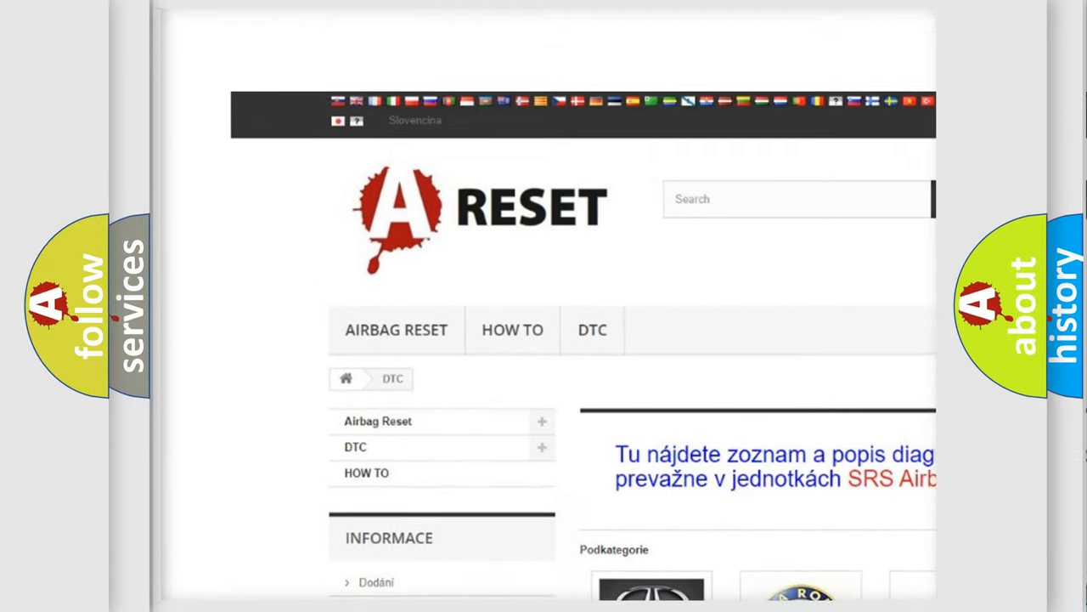
Scroll the DTC grid and open the Chrysler trouble code list.
{"action": "scroll", "scroll_direction": "up", "scroll_amount": 3}
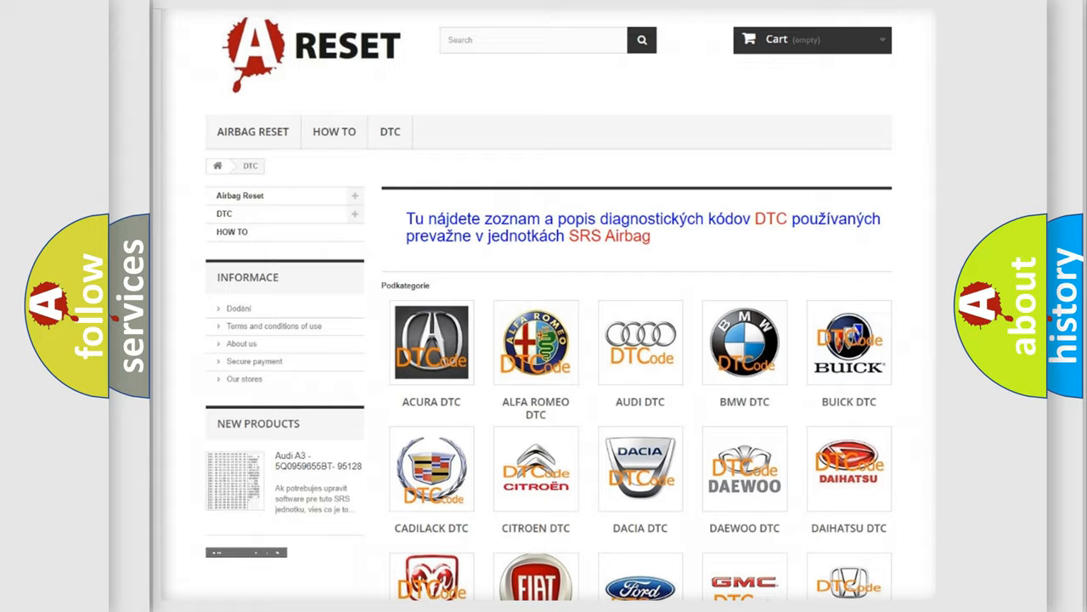
{"action": "scroll", "scroll_direction": "down", "scroll_amount": 3}
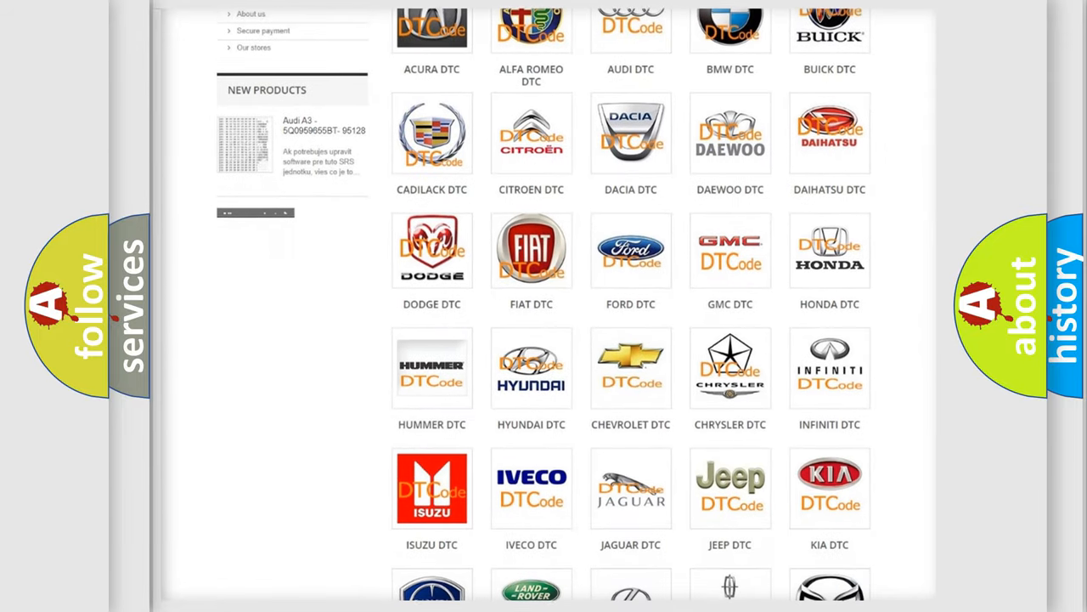
{"action": "mouse_move", "coordinate": [729, 368]}
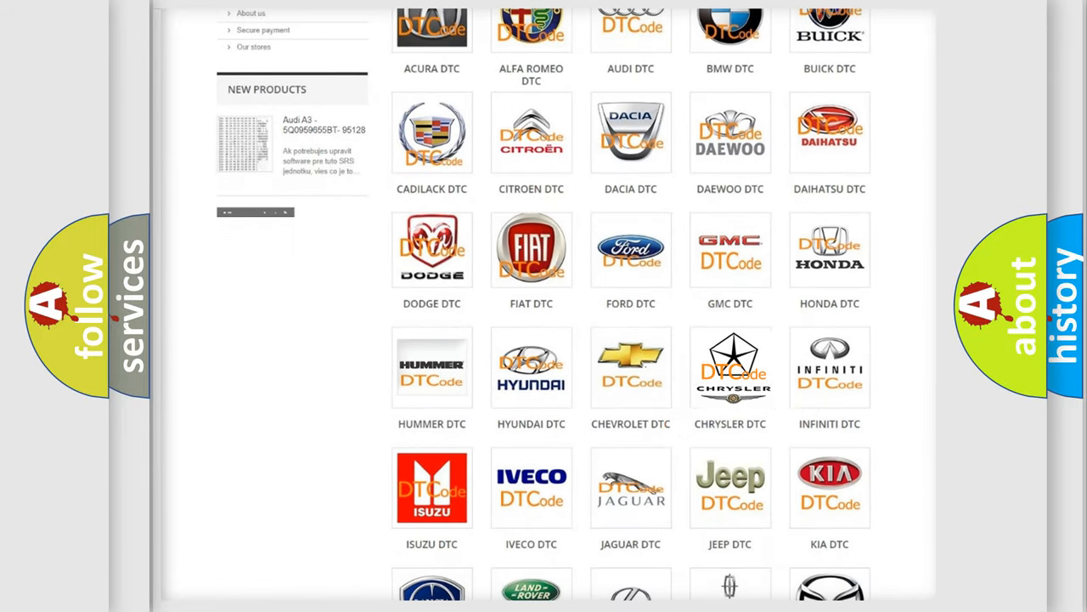
{"action": "left_click", "coordinate": [729, 367]}
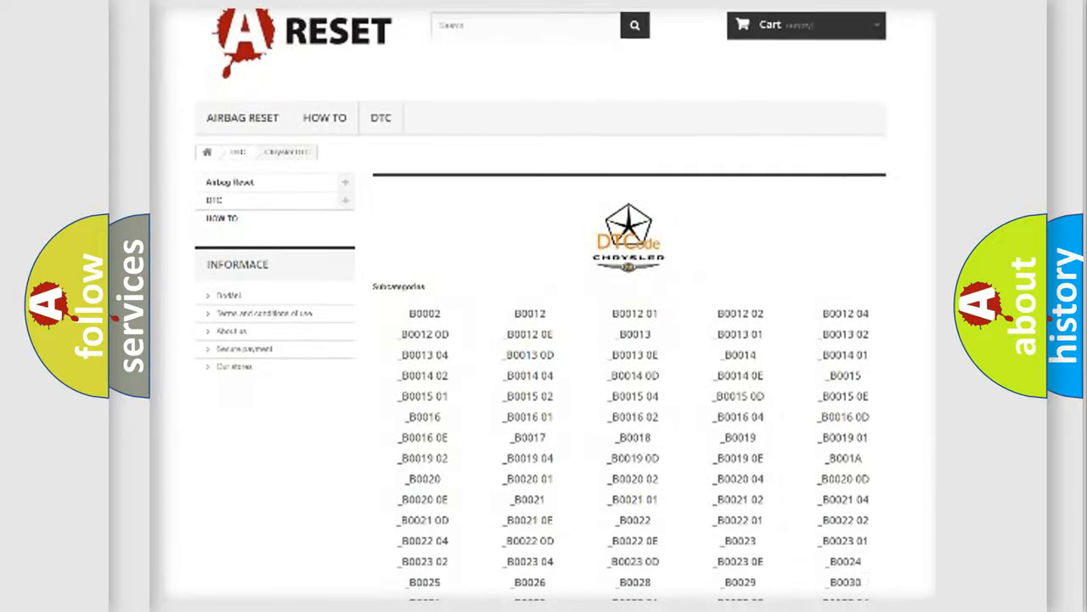
{"action": "scroll", "scroll_direction": "down", "scroll_amount": 3}
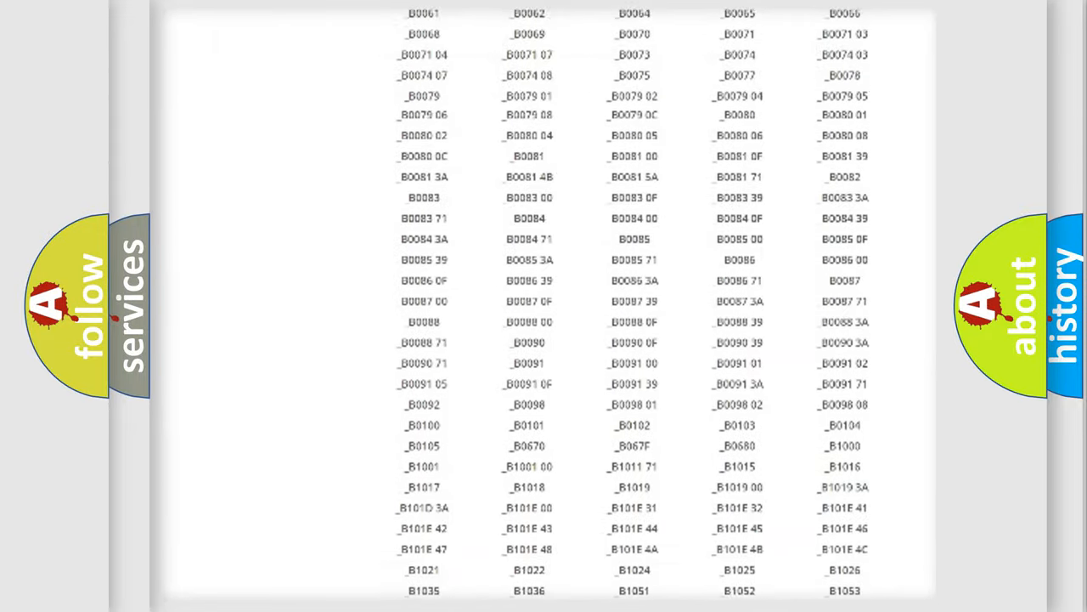
{"action": "scroll", "scroll_direction": "up", "scroll_amount": 3}
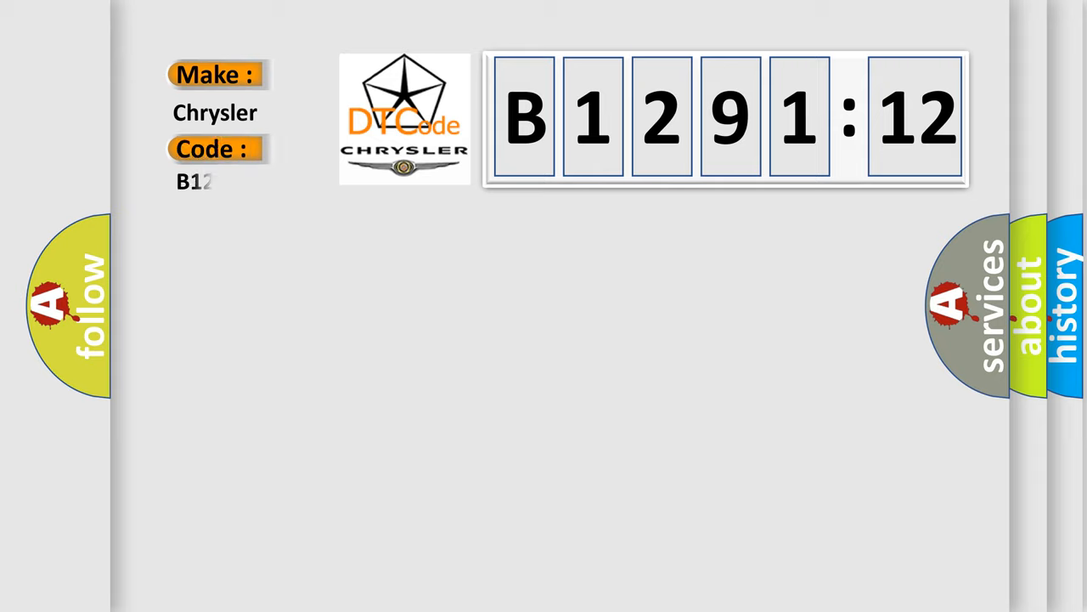
Complete the Code field as B129112 so B1291:12 fills the digit boxes.
{"action": "type", "text": "9112"}
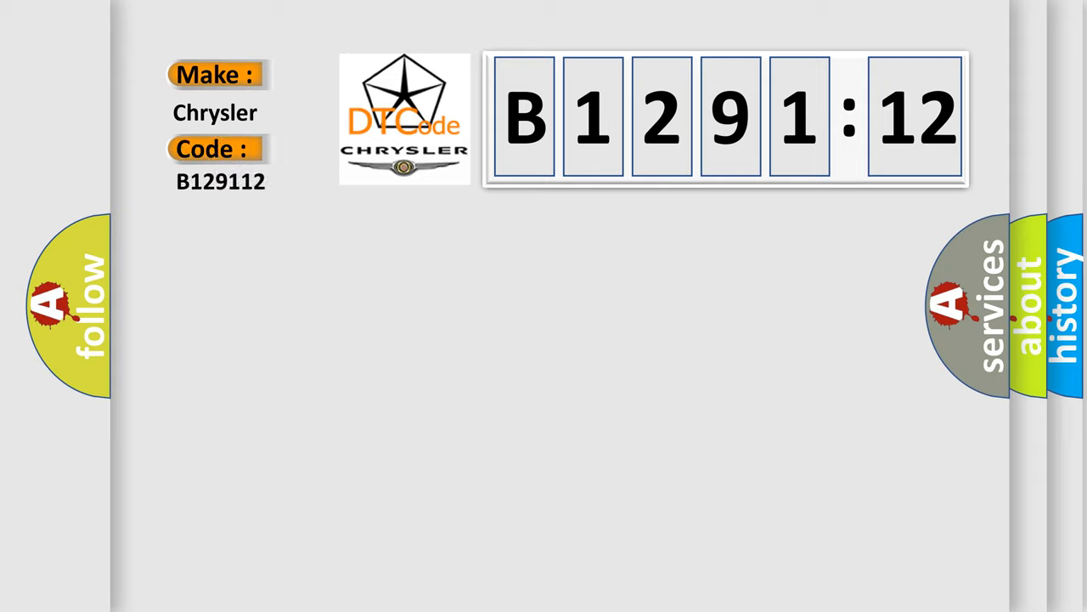